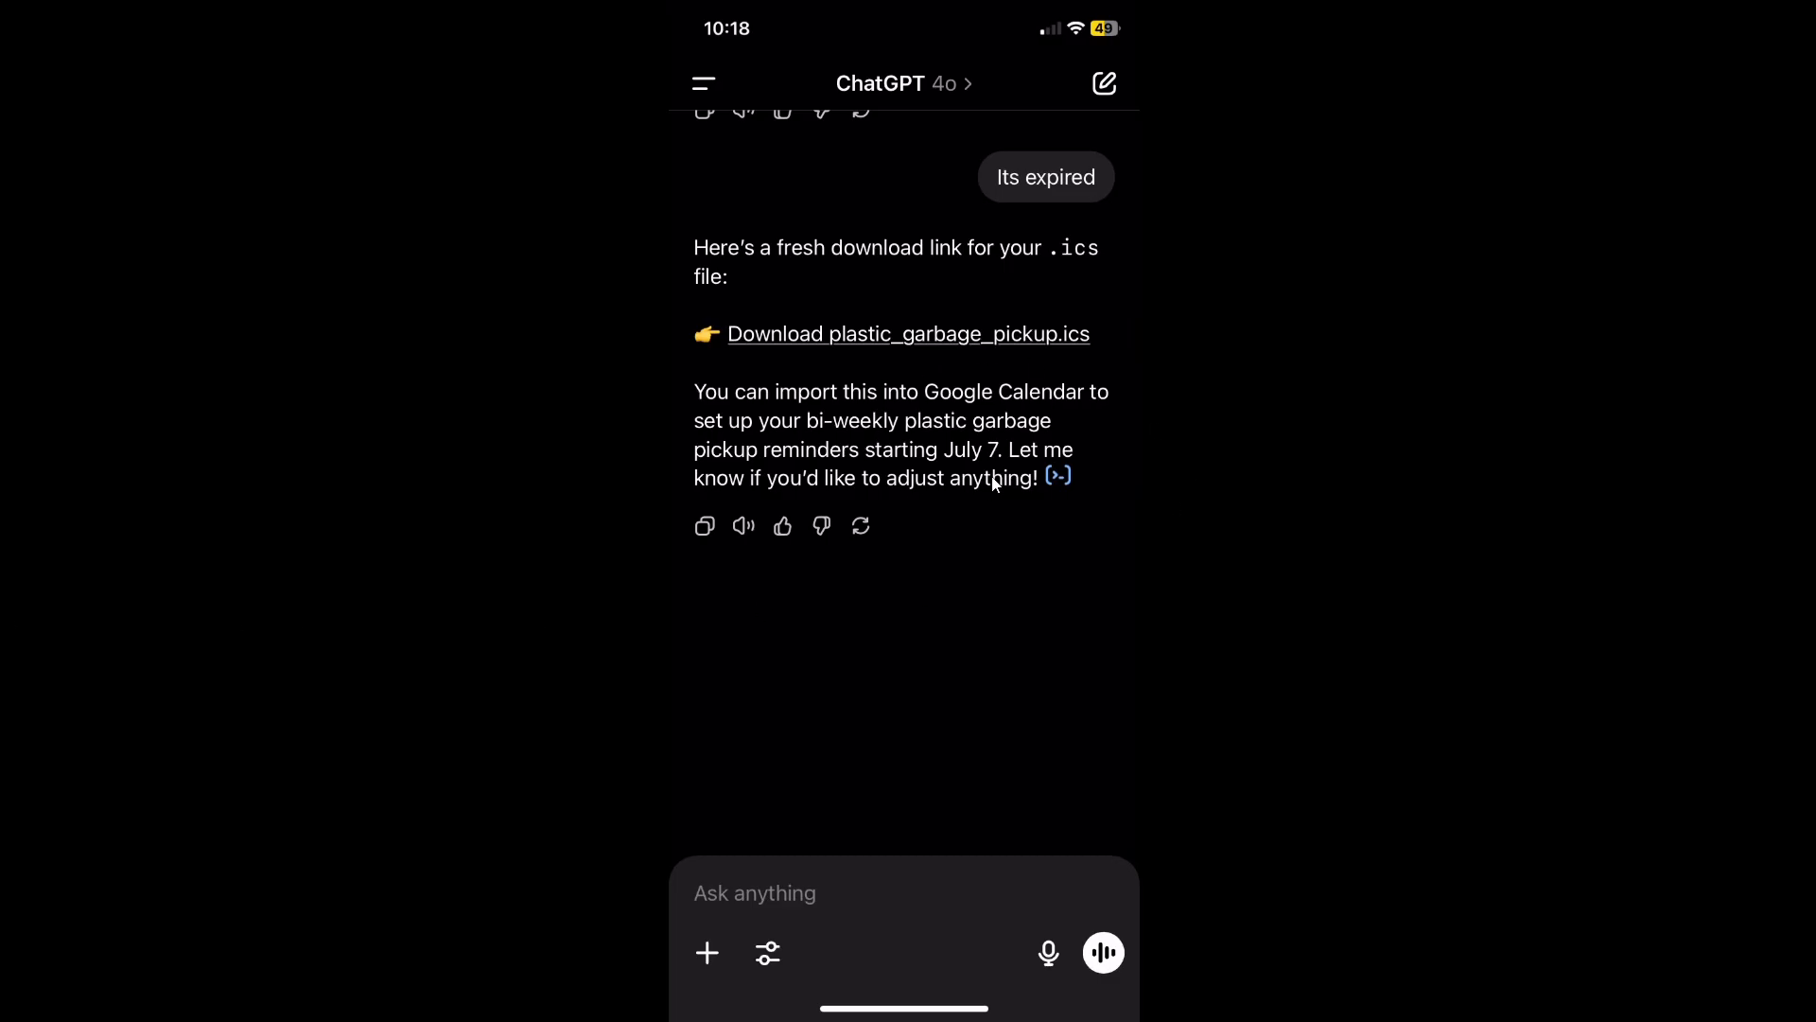
mouse_move(798, 401)
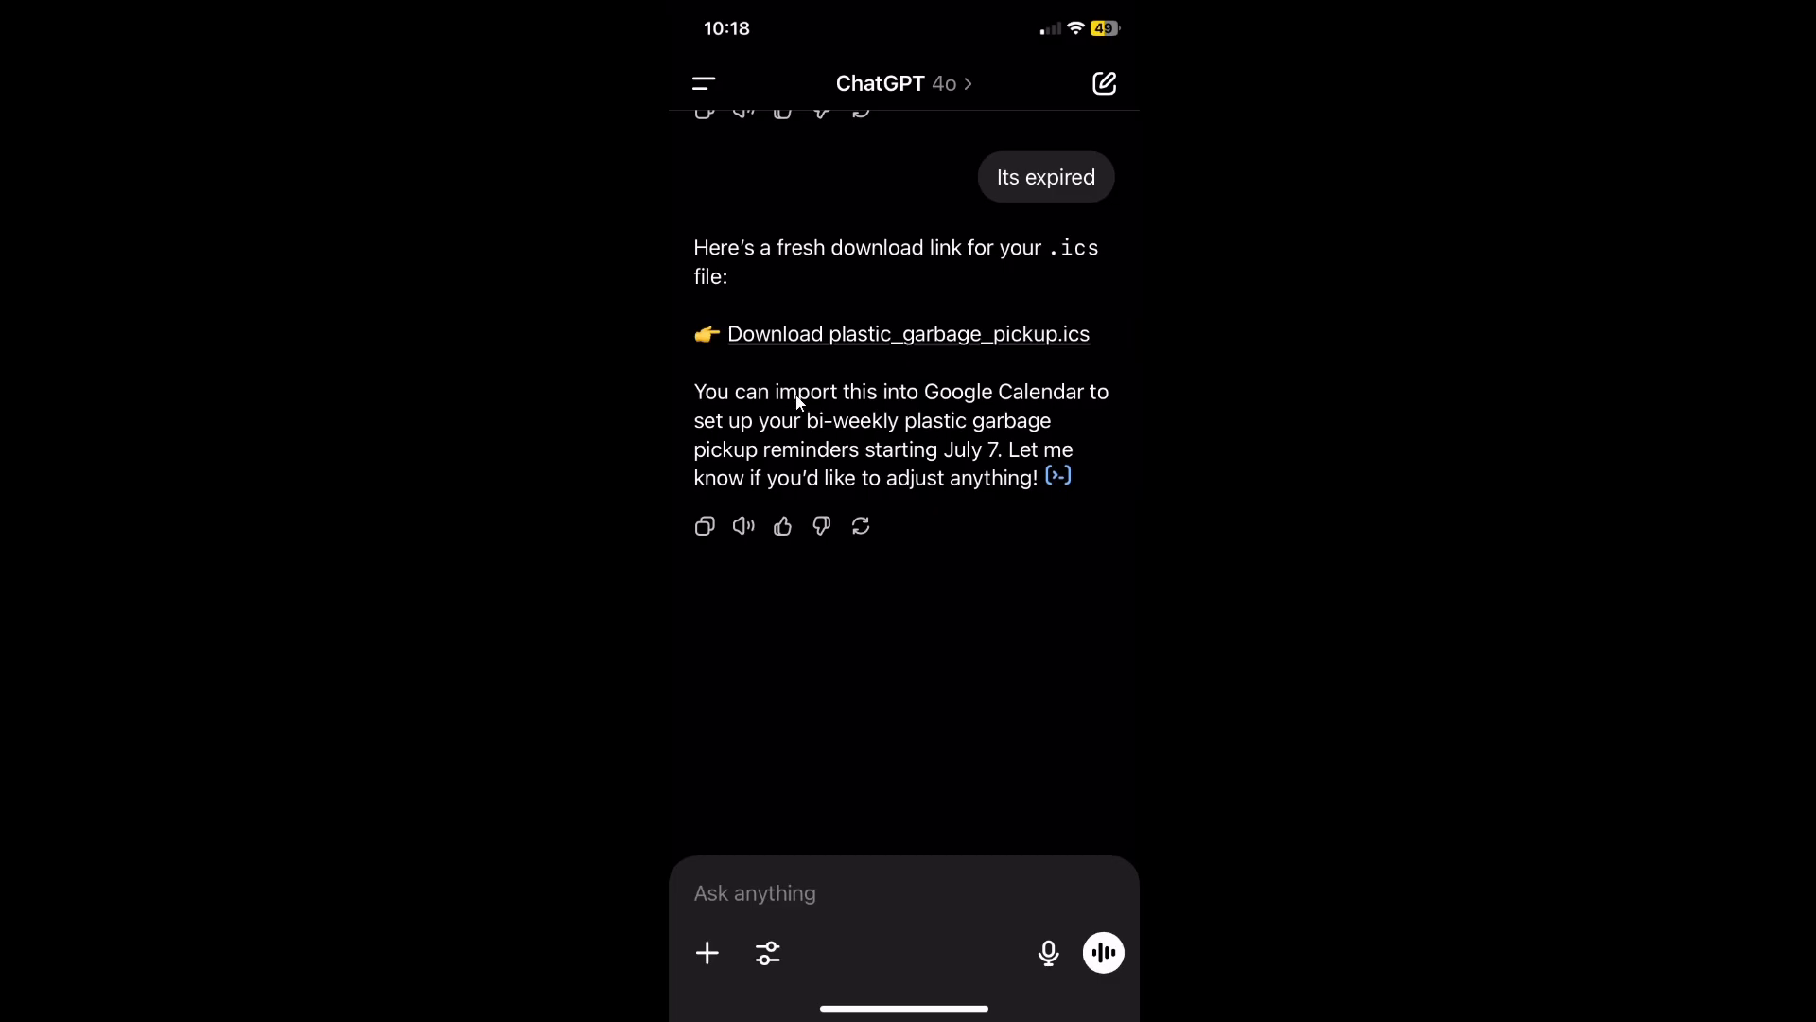
mouse_move(1181, 350)
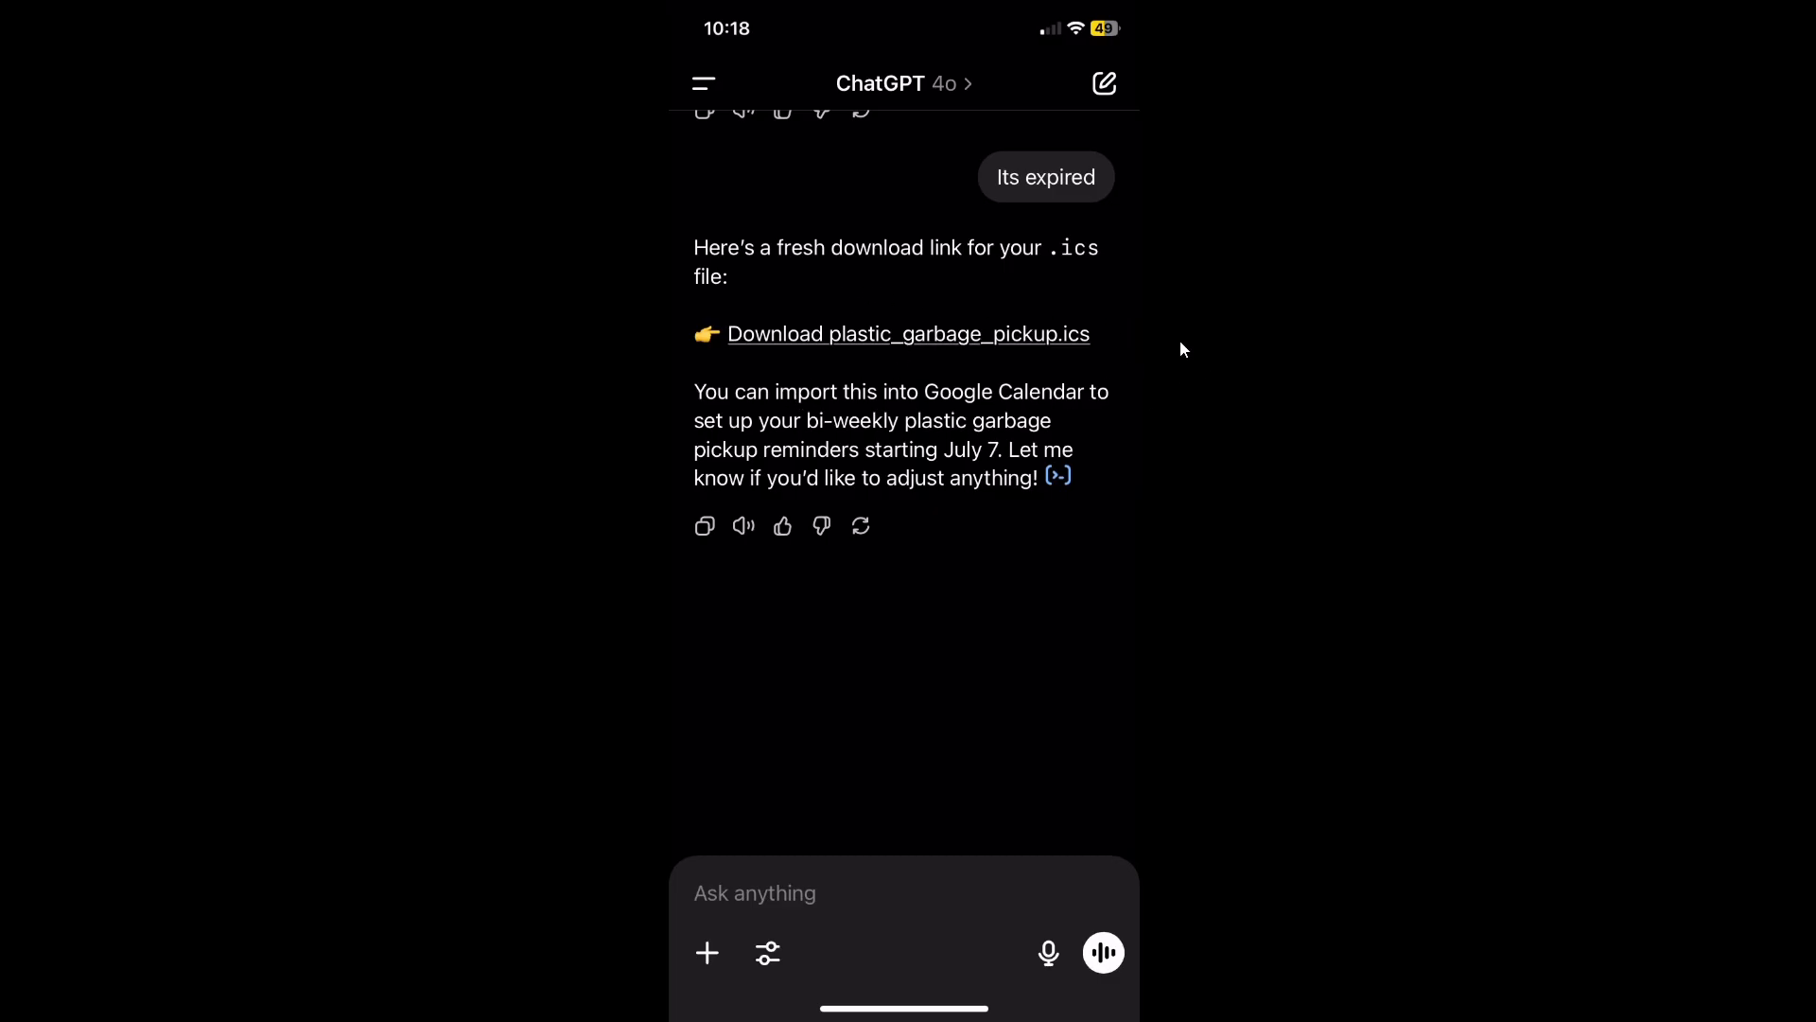
mouse_move(978, 450)
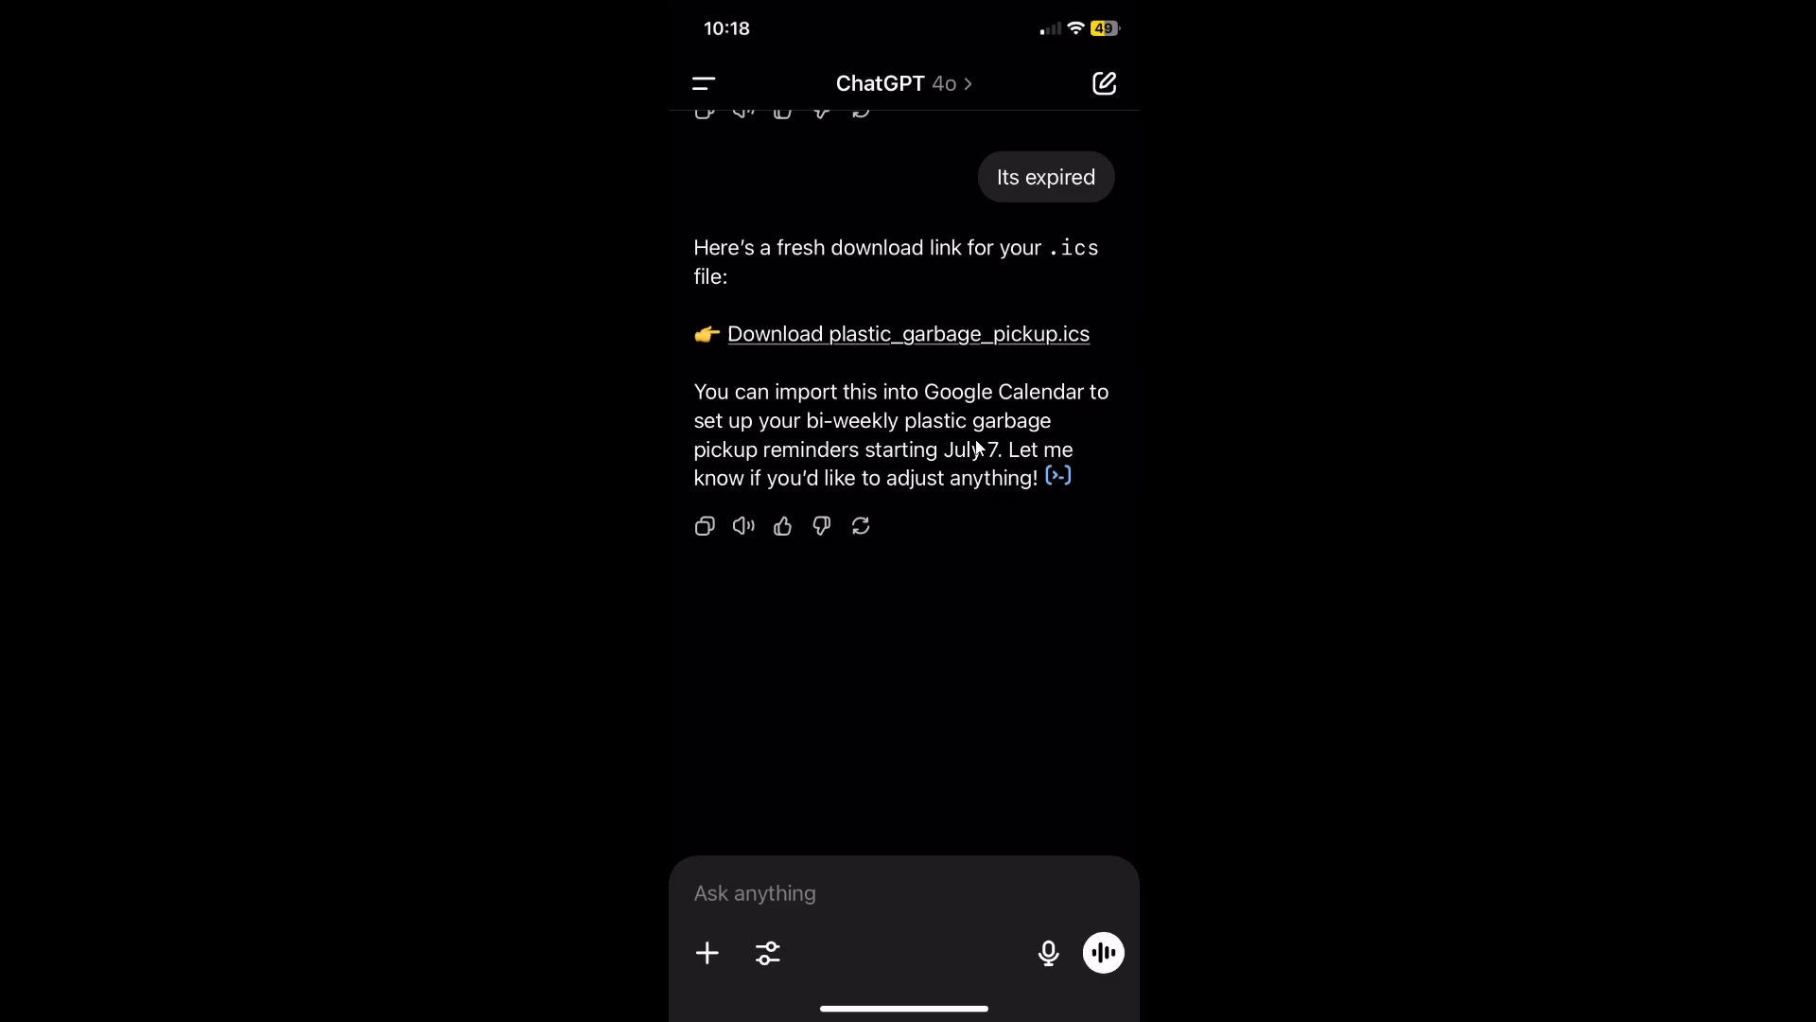
Step: Download plastic_garbage_pickup.ics and save it to iCloud Drive, replacing the existing copy
left_click(906, 333)
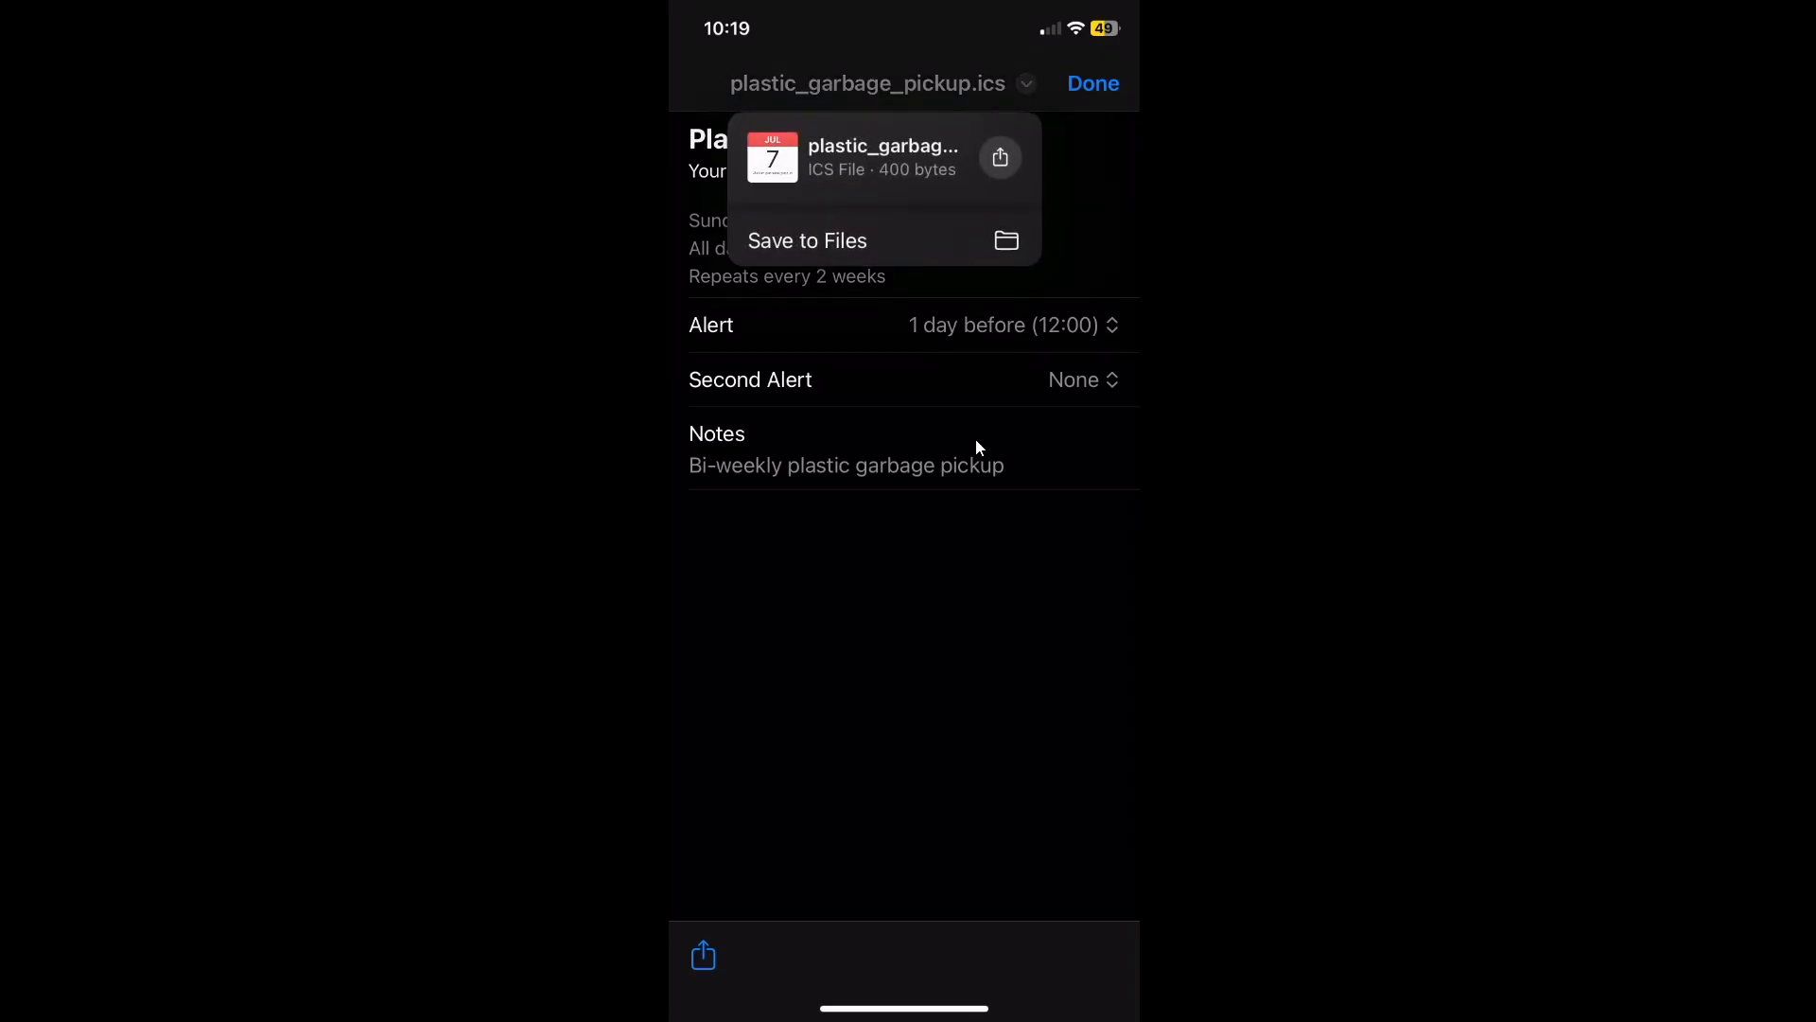
left_click(808, 240)
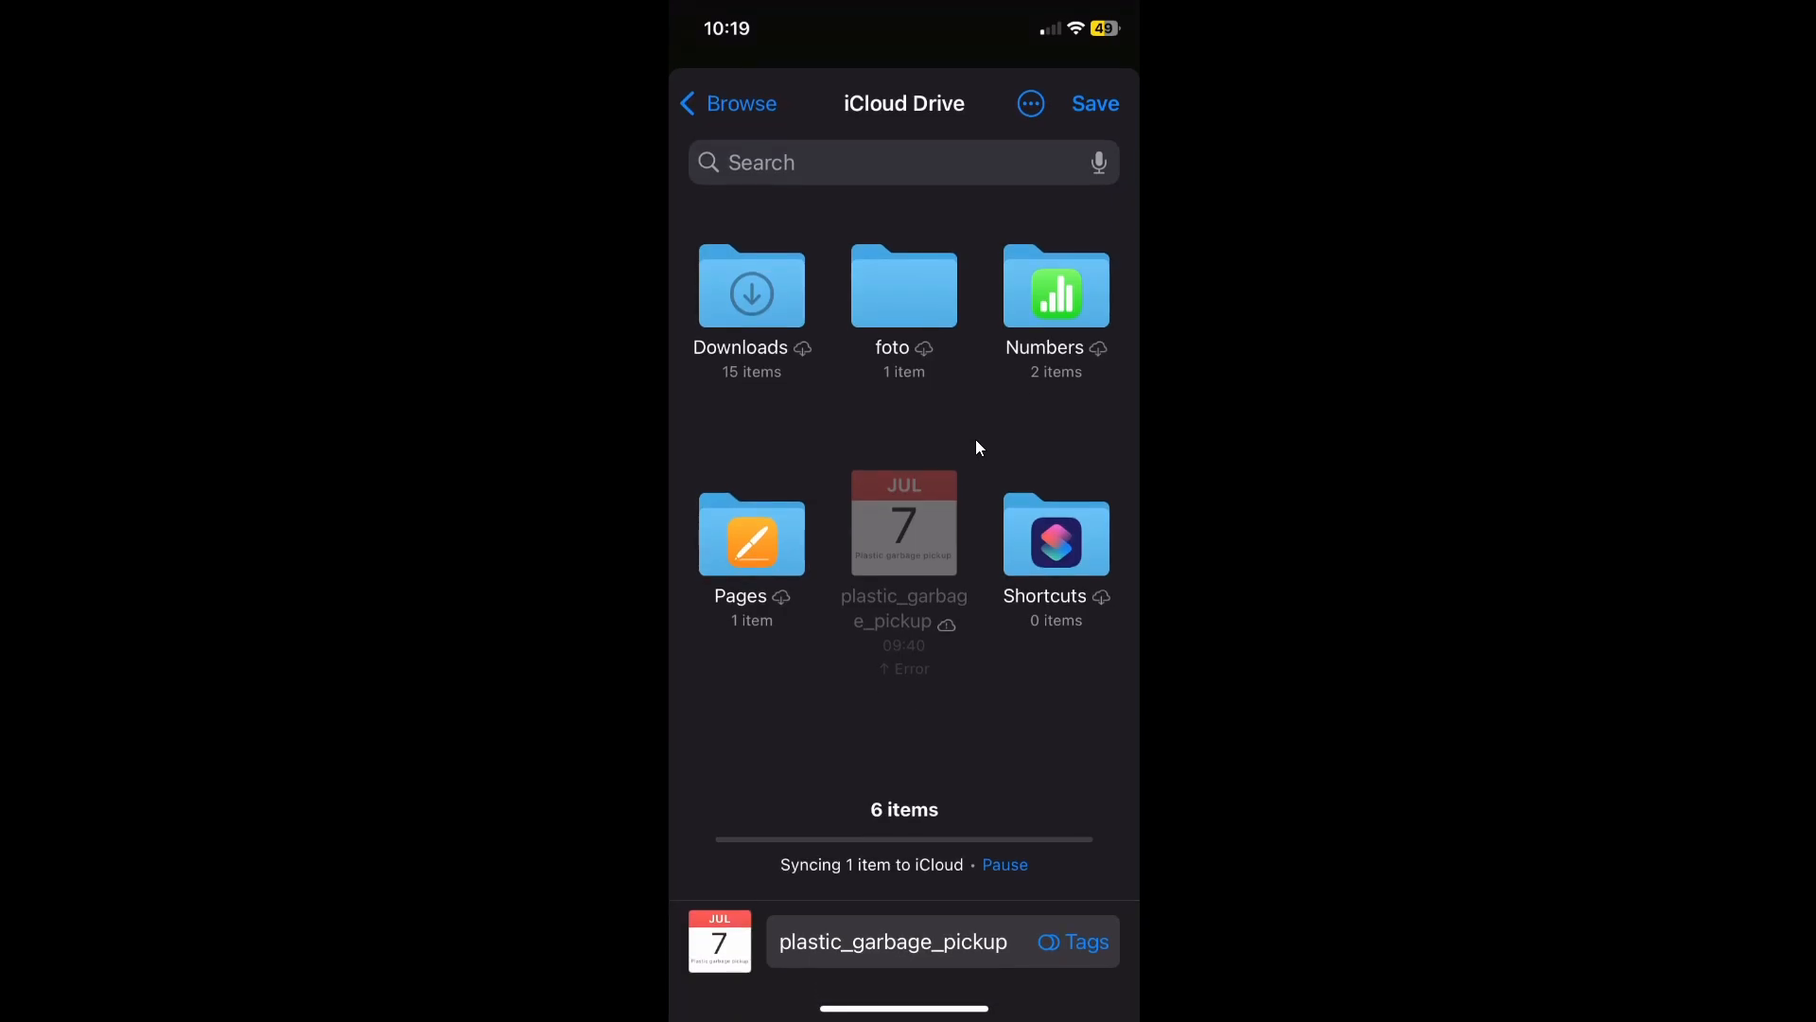
left_click(1092, 102)
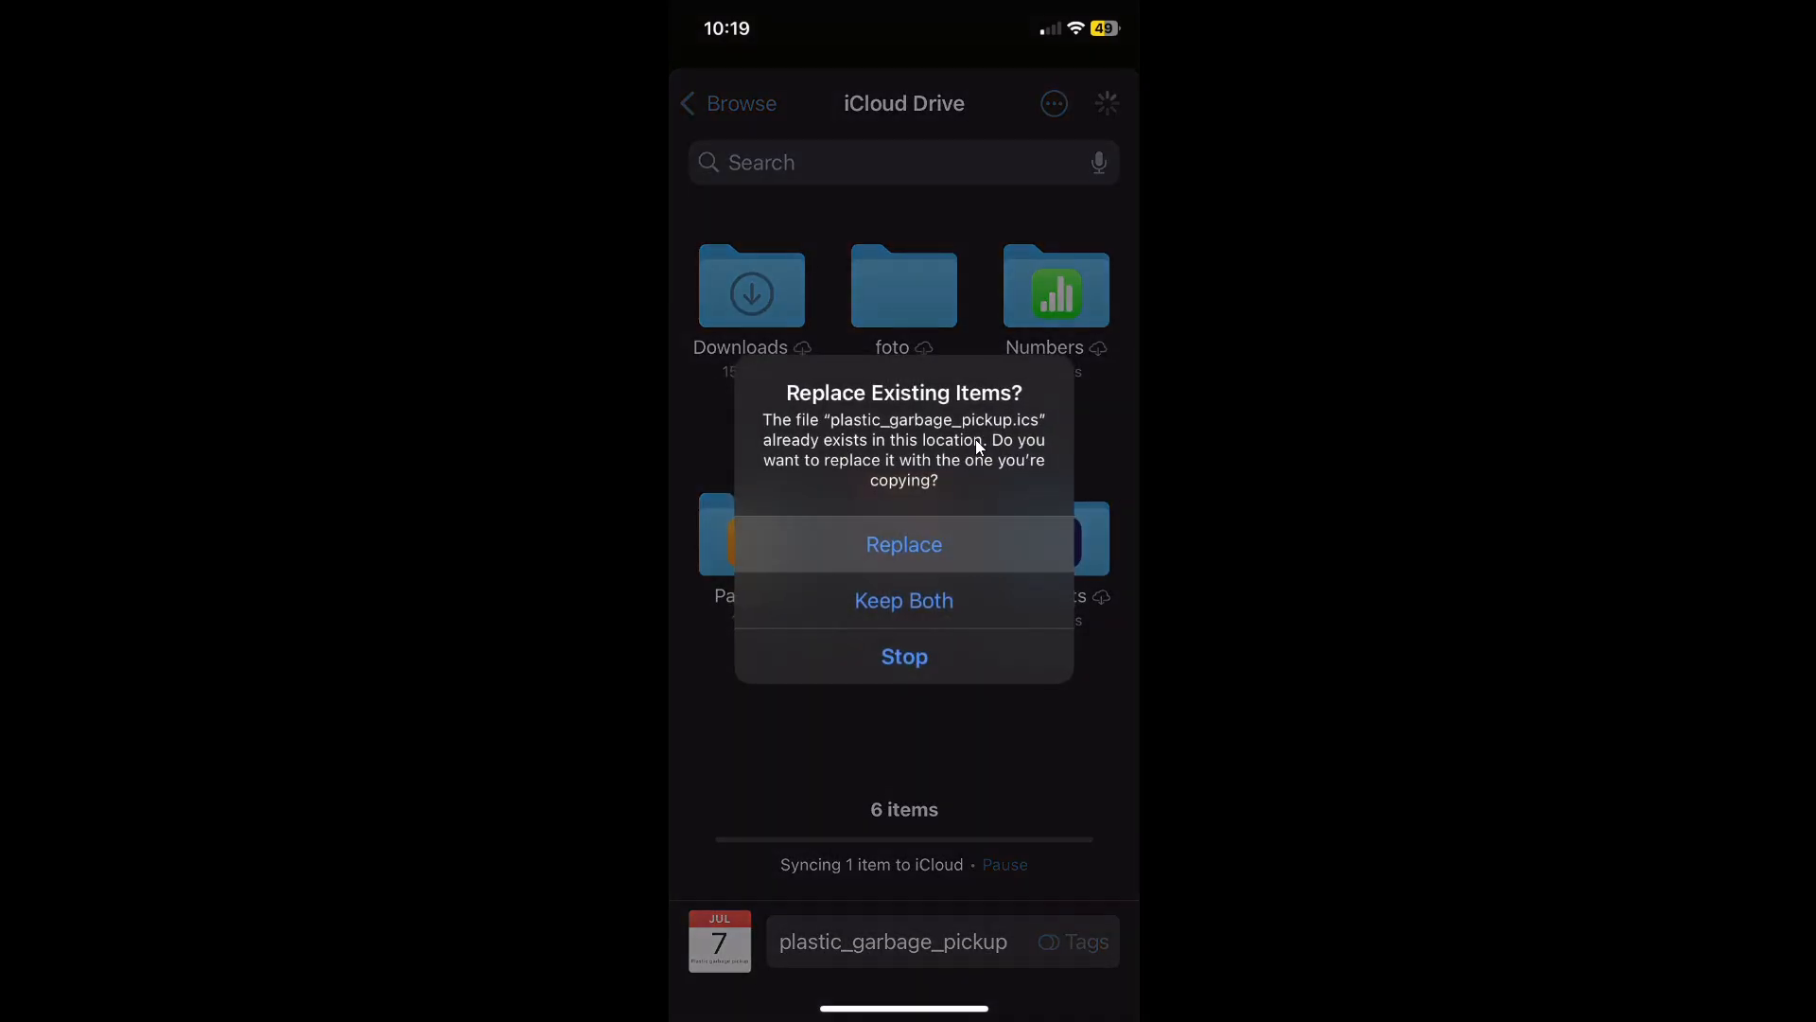
left_click(904, 545)
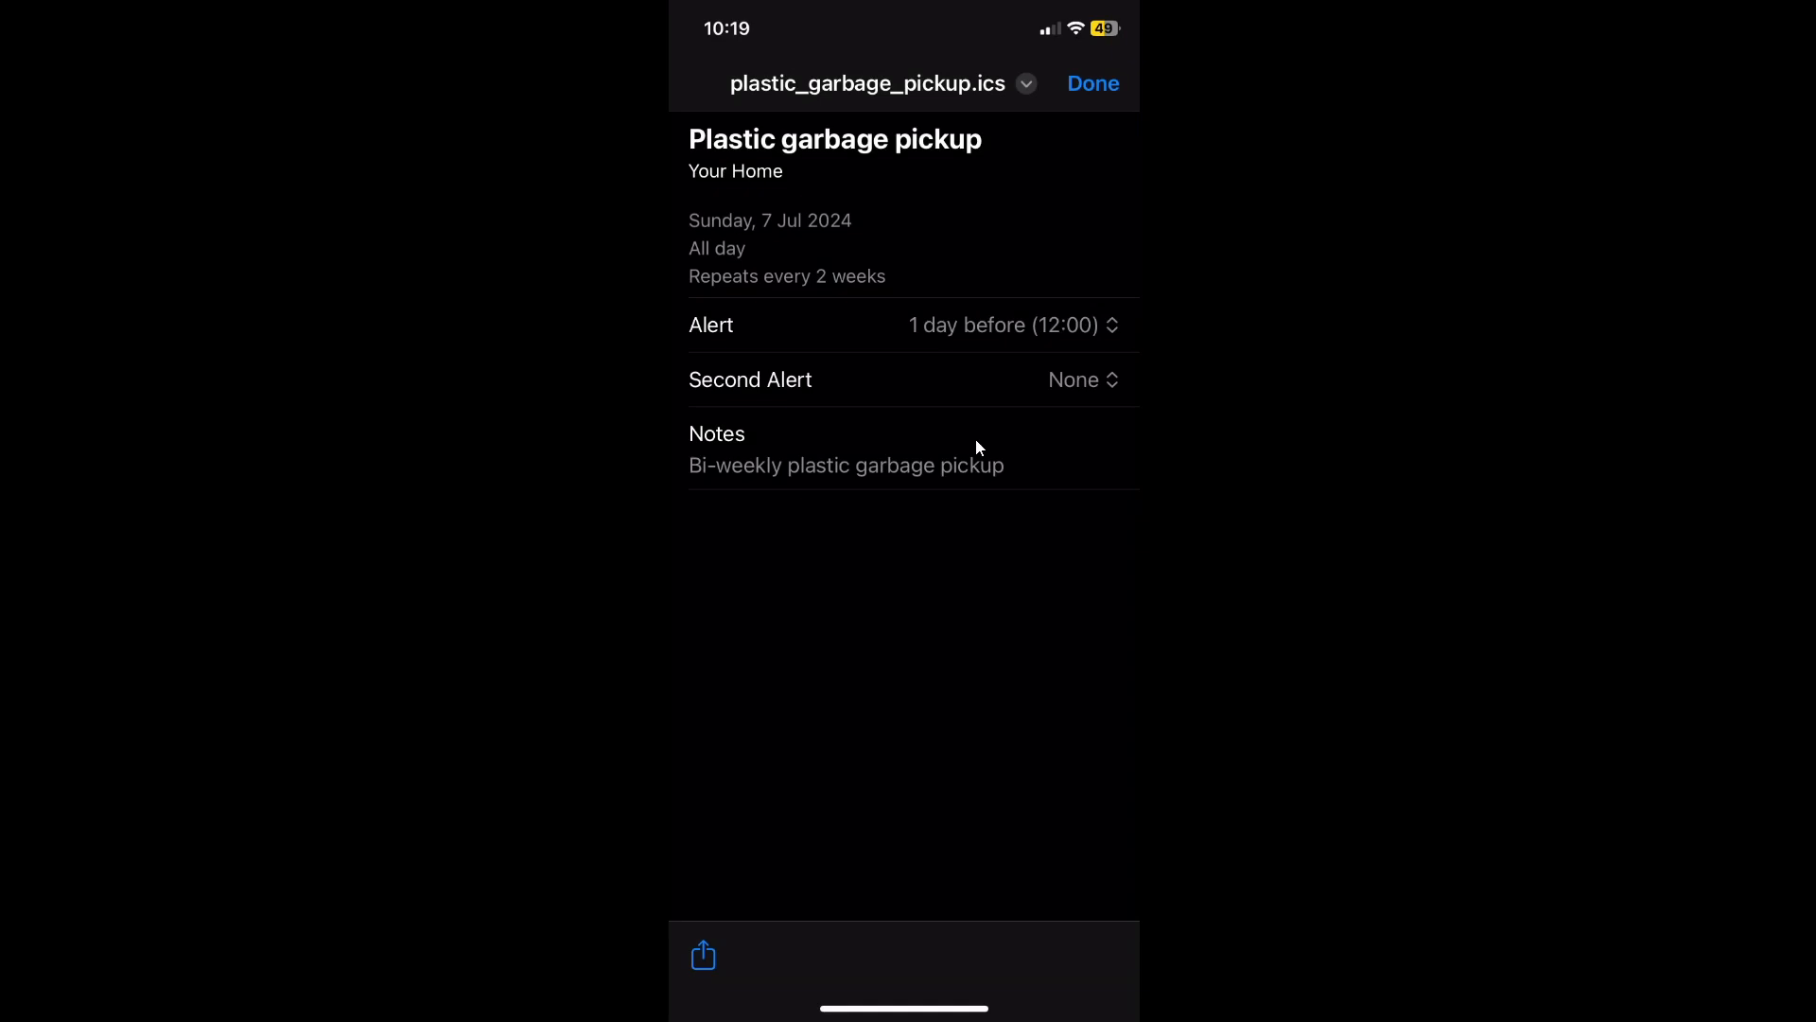
mouse_move(978, 446)
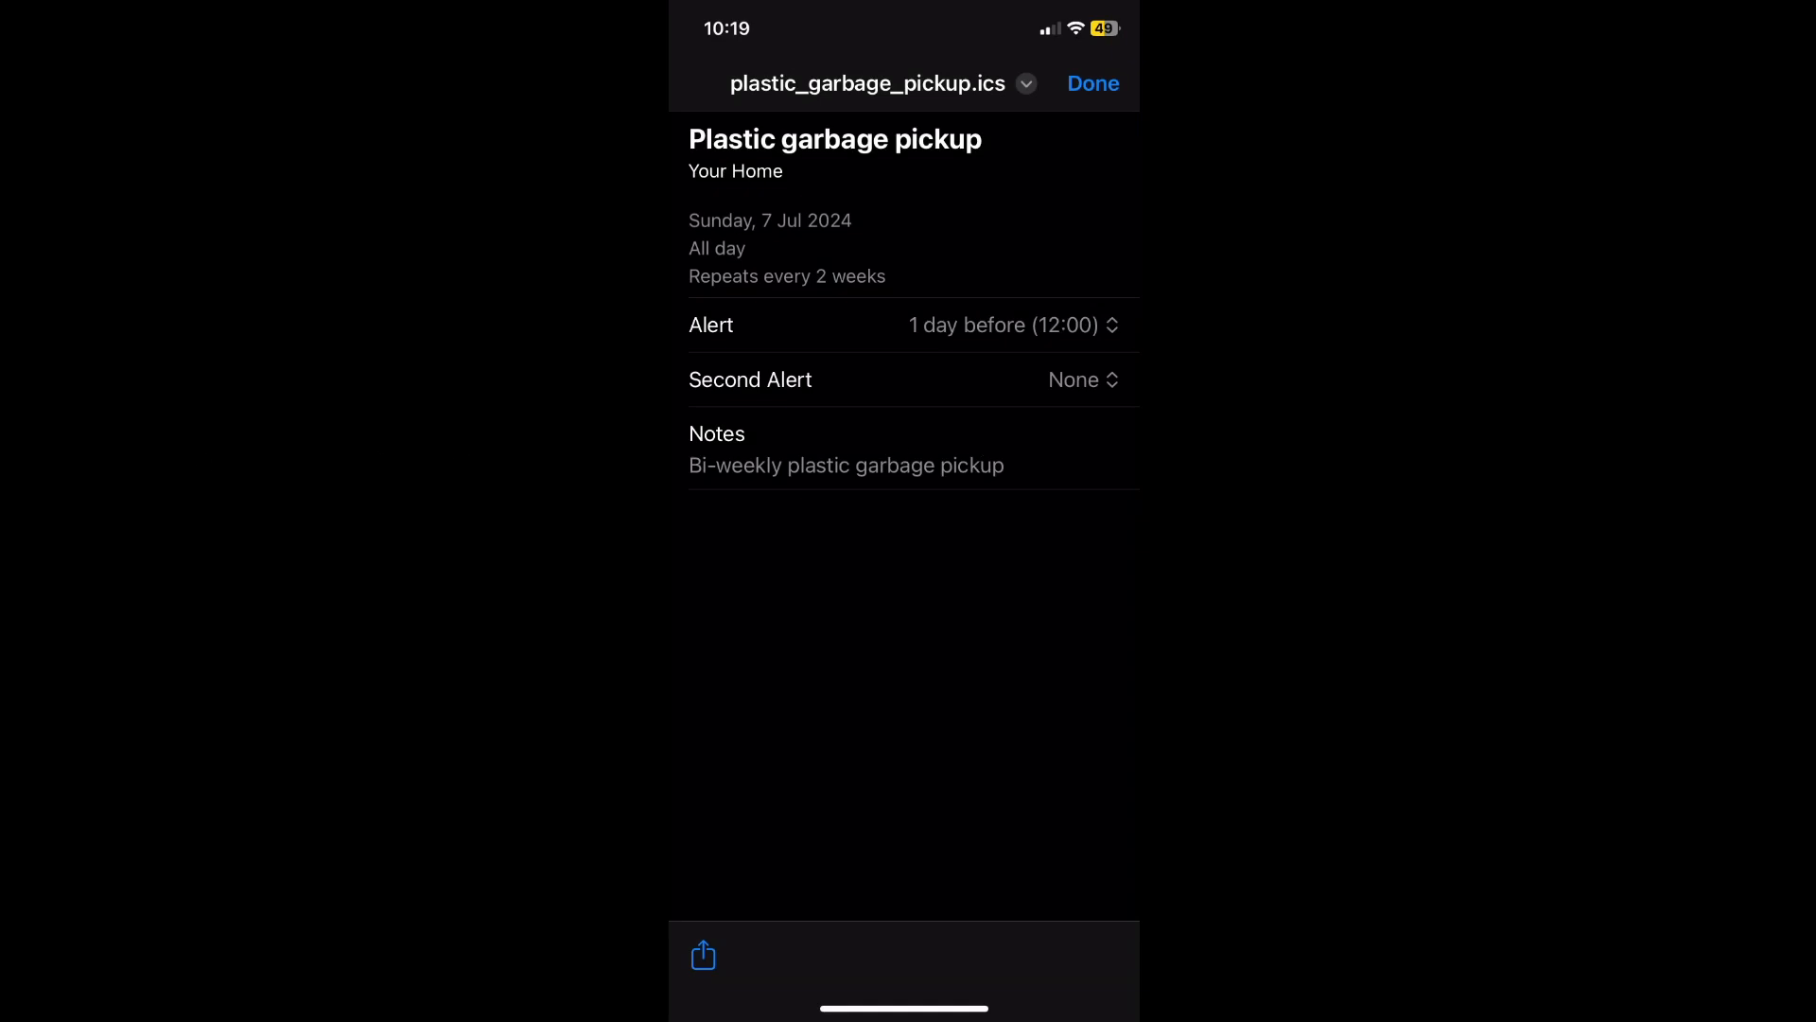
Step: Close the Plastic garbage pickup event preview with Done and return home
left_click(1090, 84)
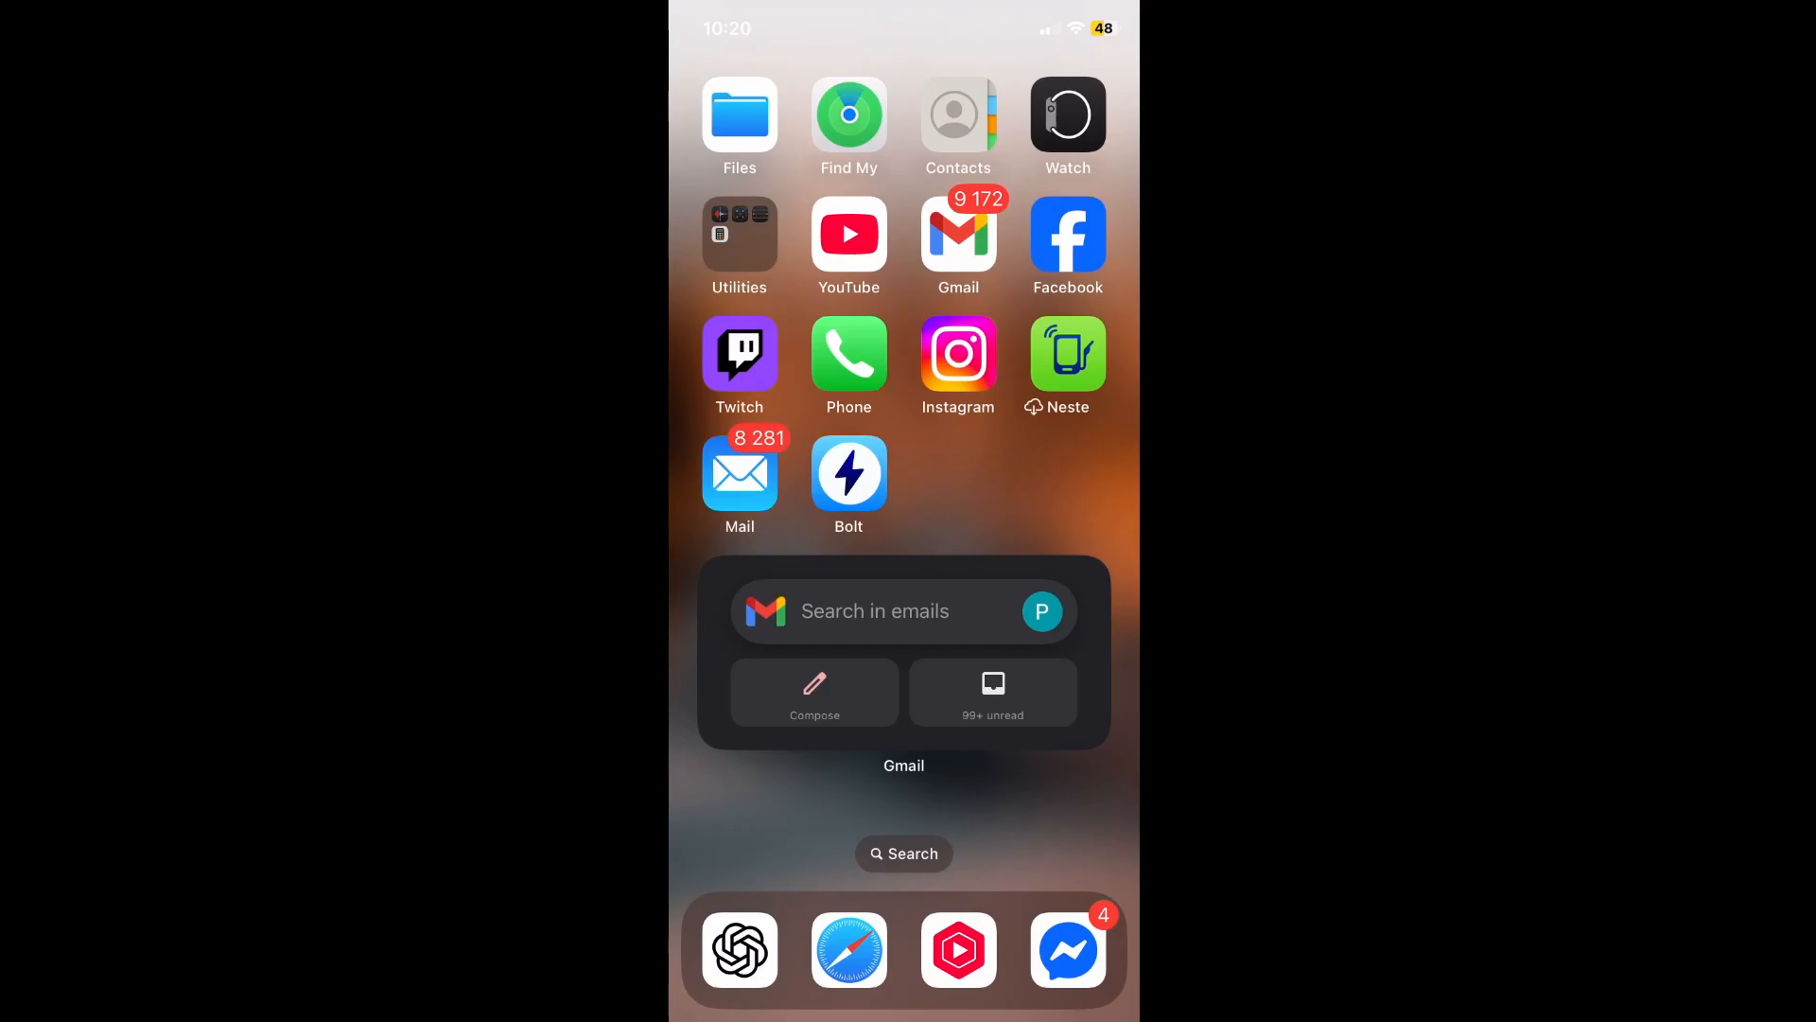
Step: Compose a new Gmail email and attach plastic_garbage_pickup.ics to it
left_click(813, 692)
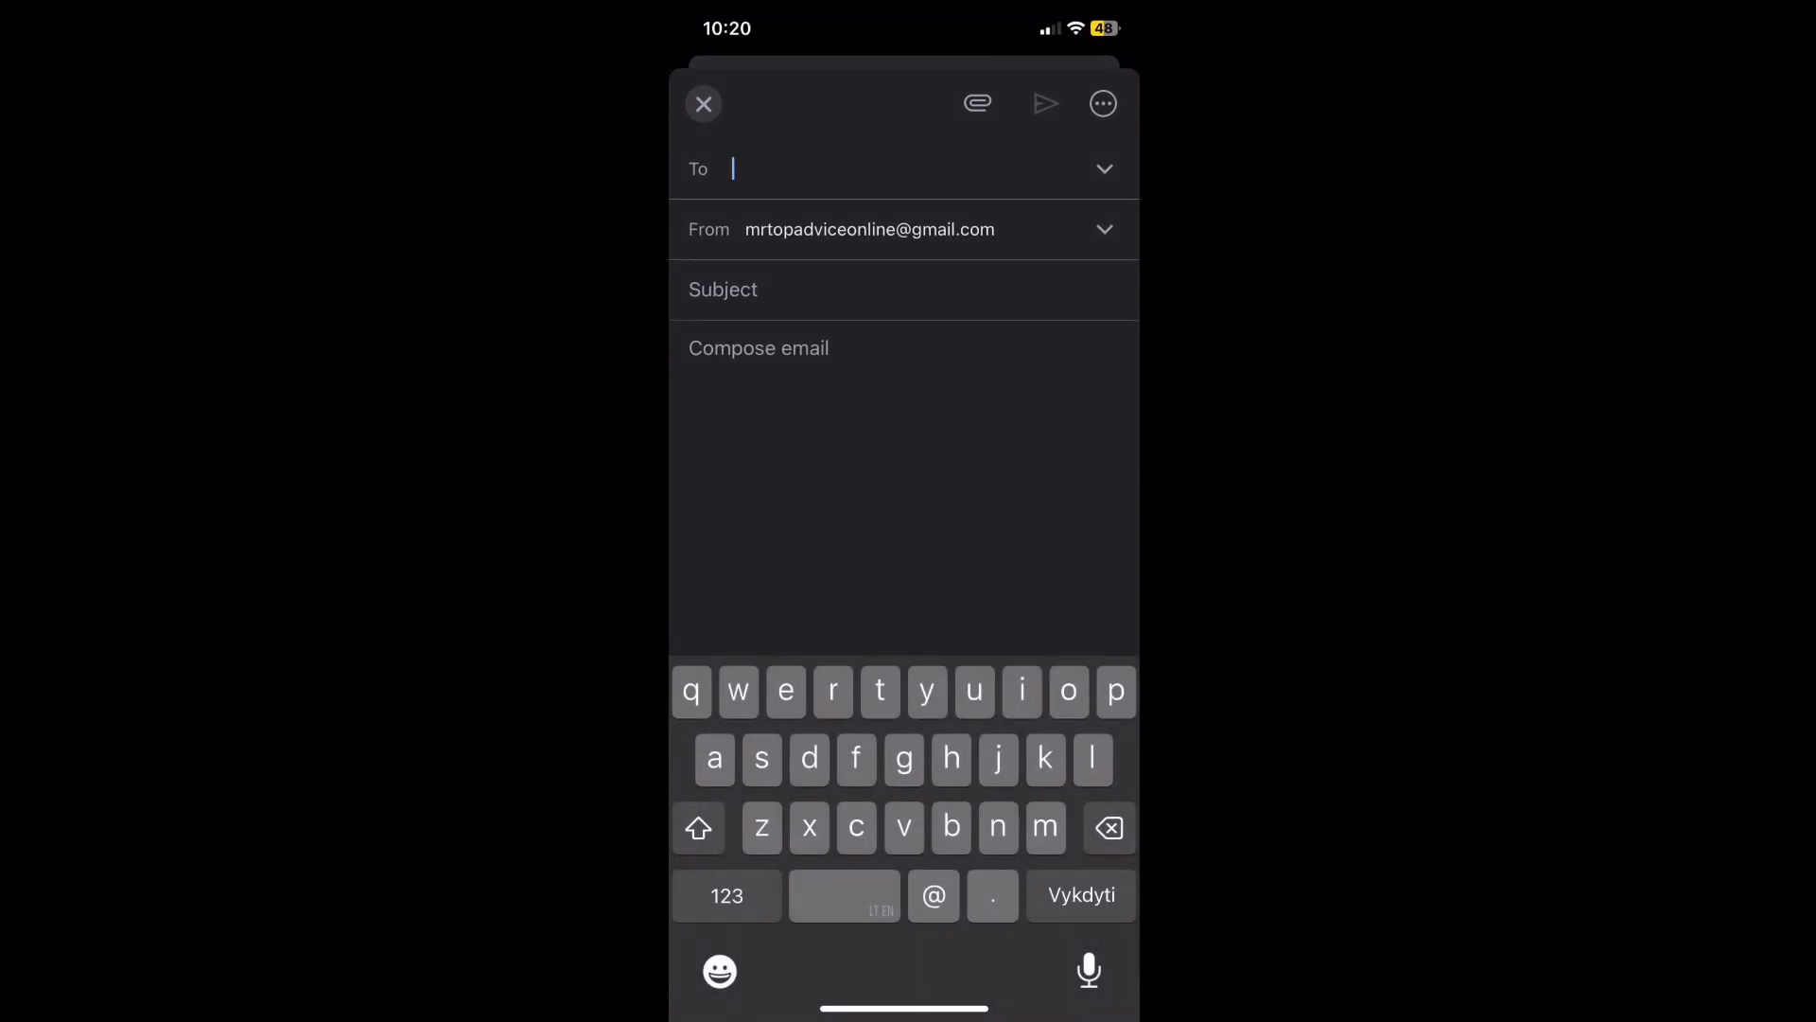
left_click(976, 103)
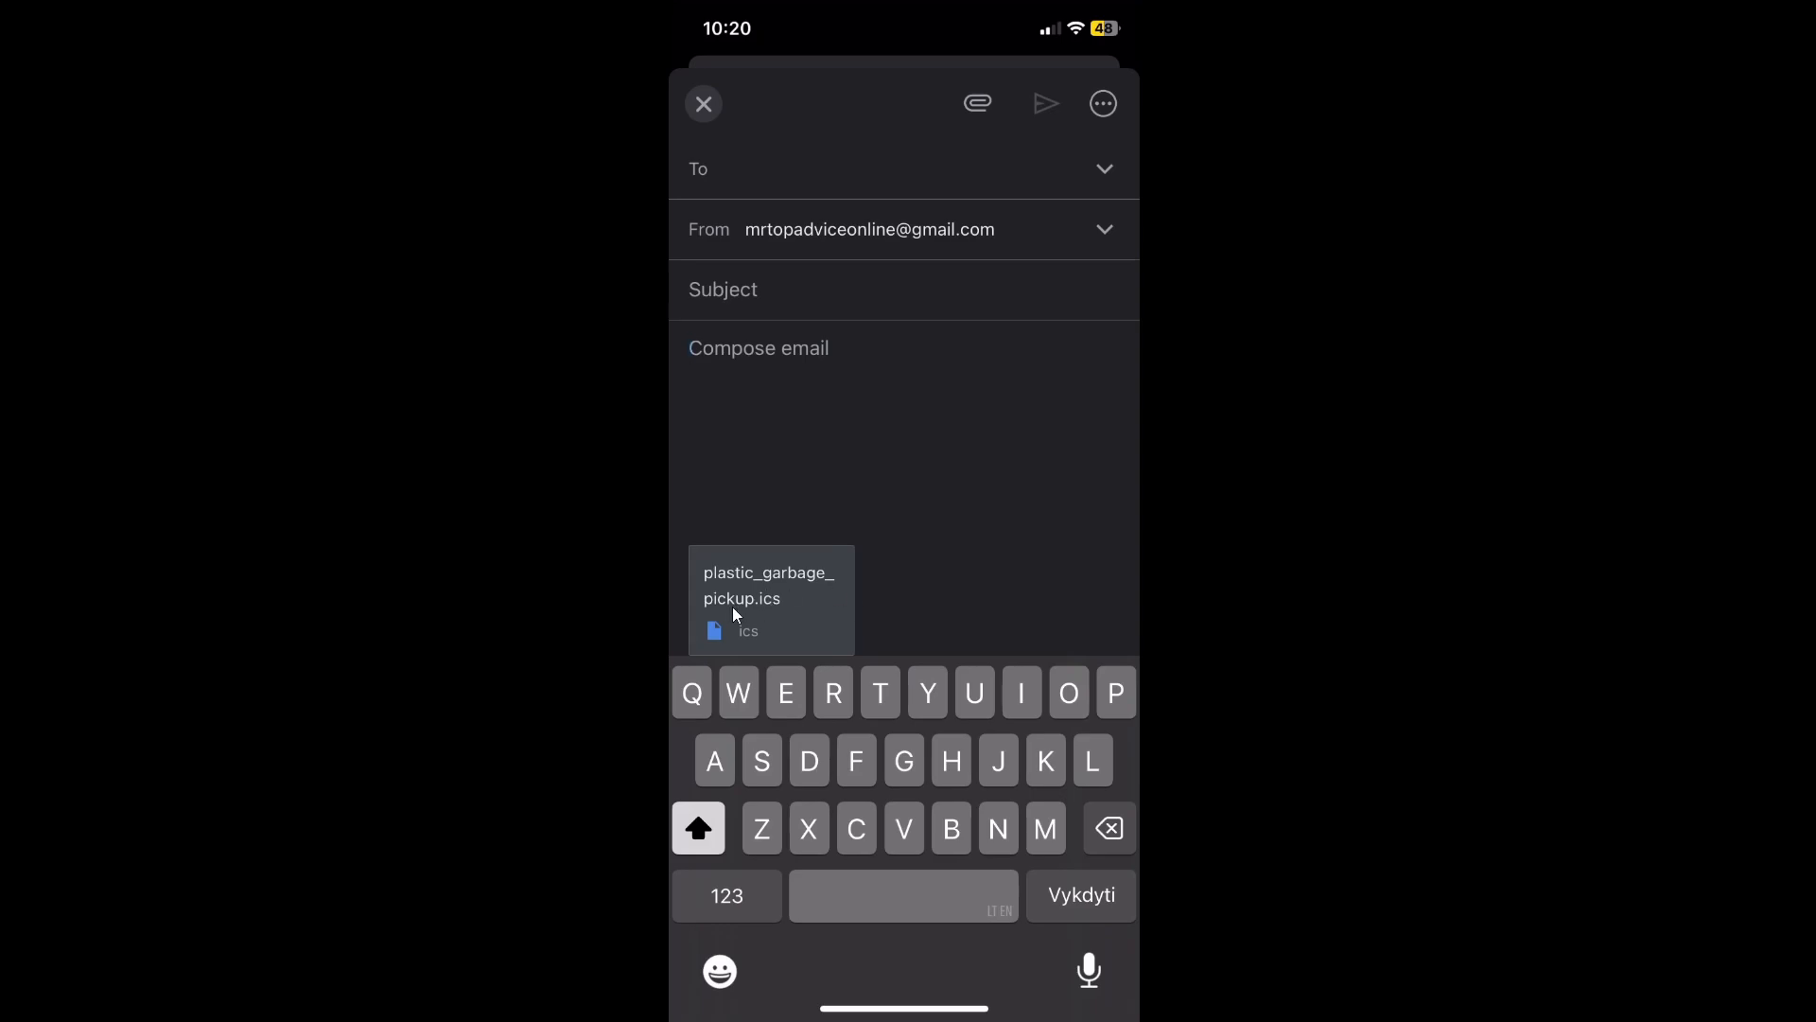
mouse_move(783, 571)
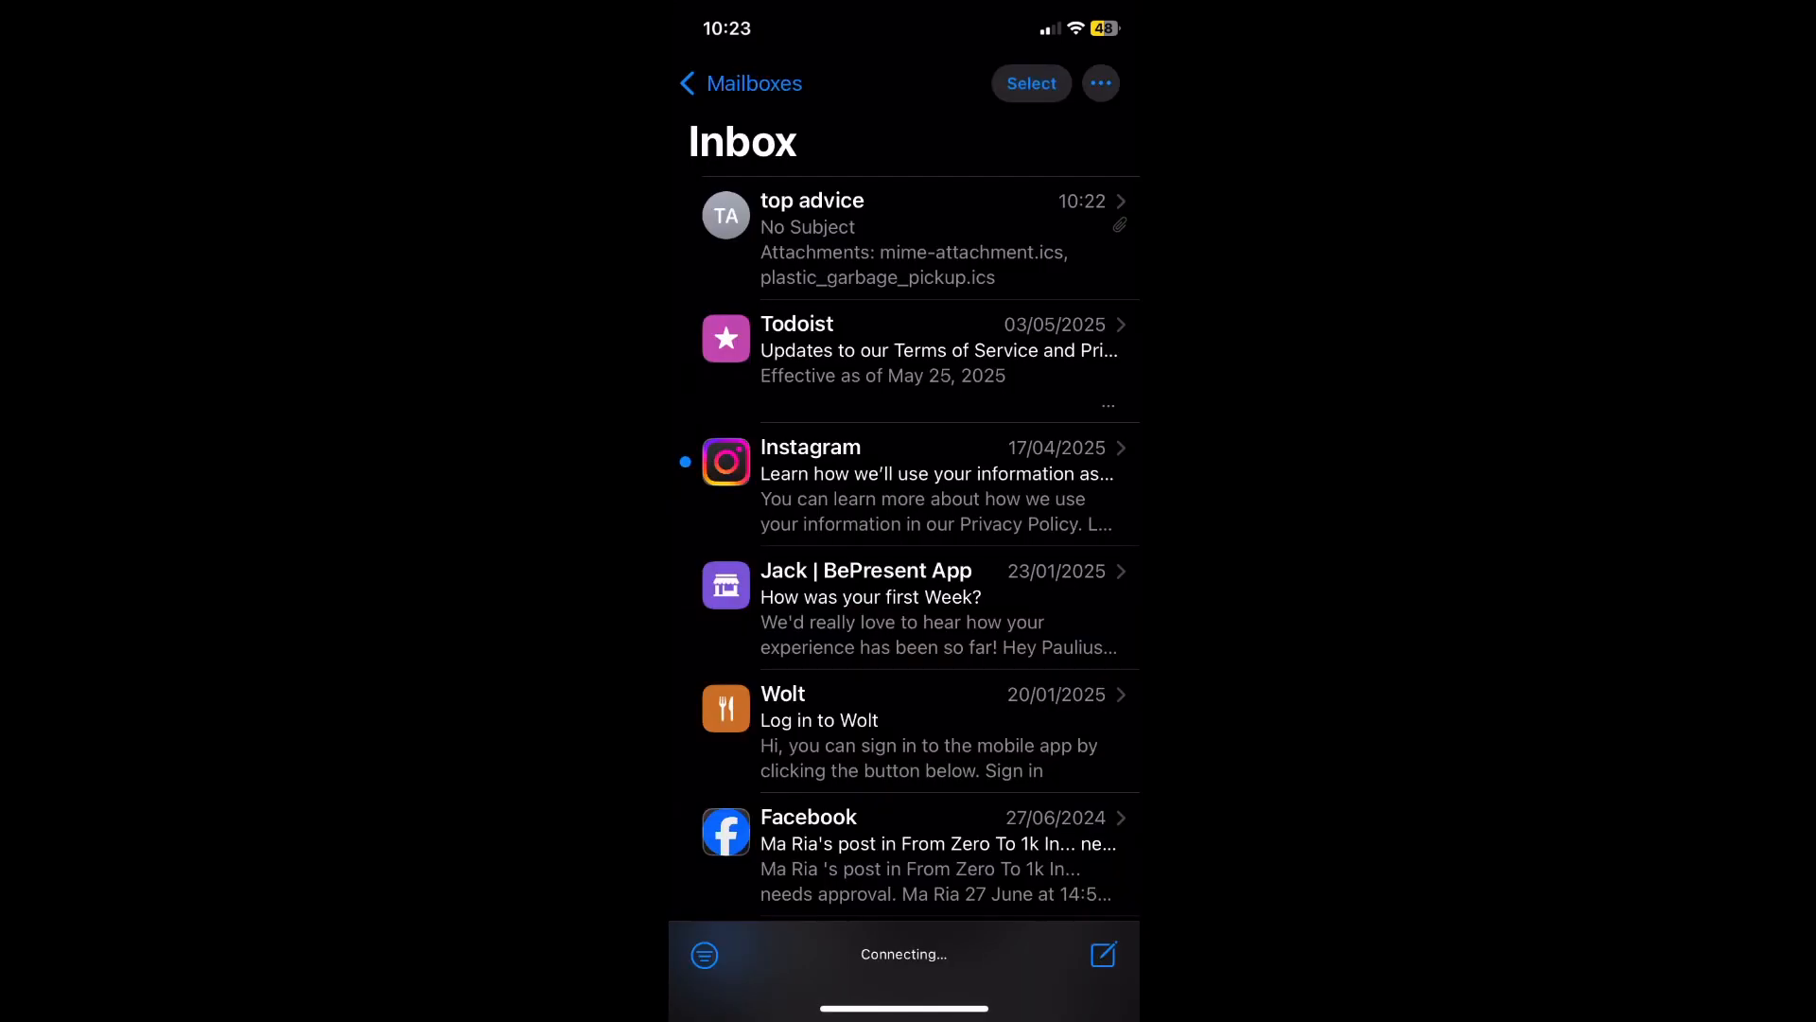
Step: Add the bi-weekly Plastic garbage pickup event from the emailed .ics attachment to the Home calendar
left_click(916, 239)
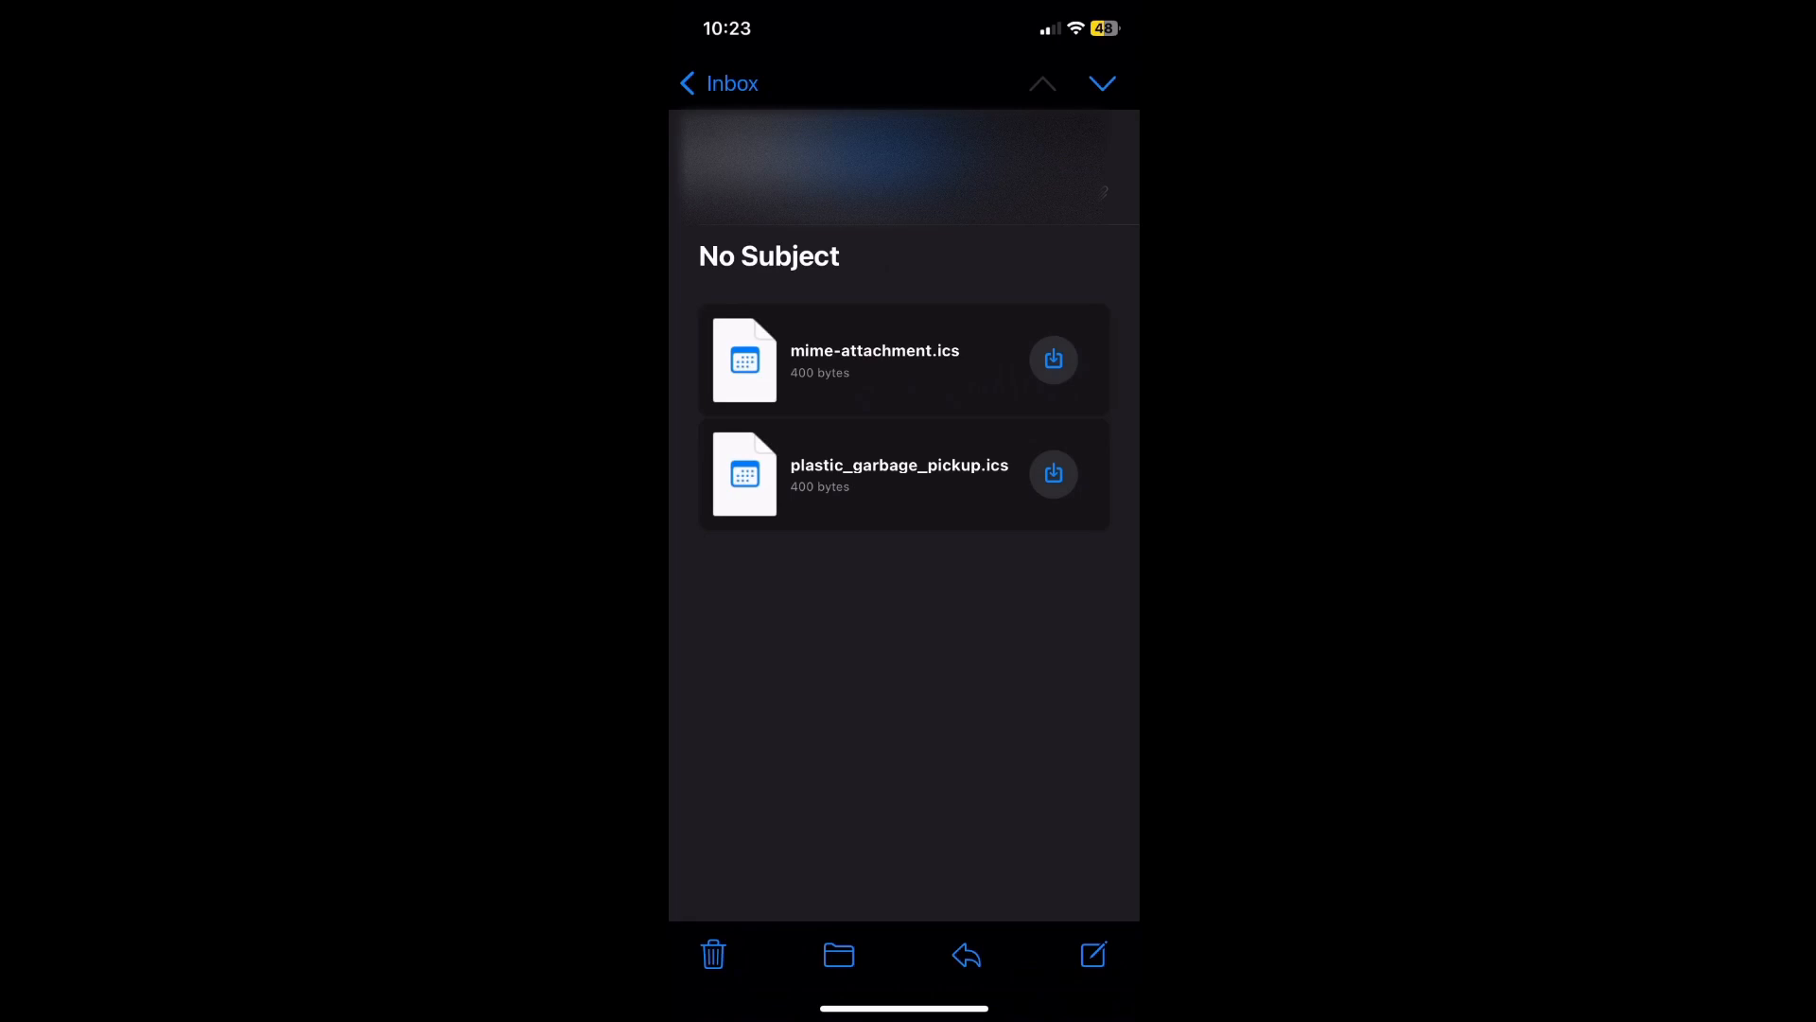
left_click(899, 473)
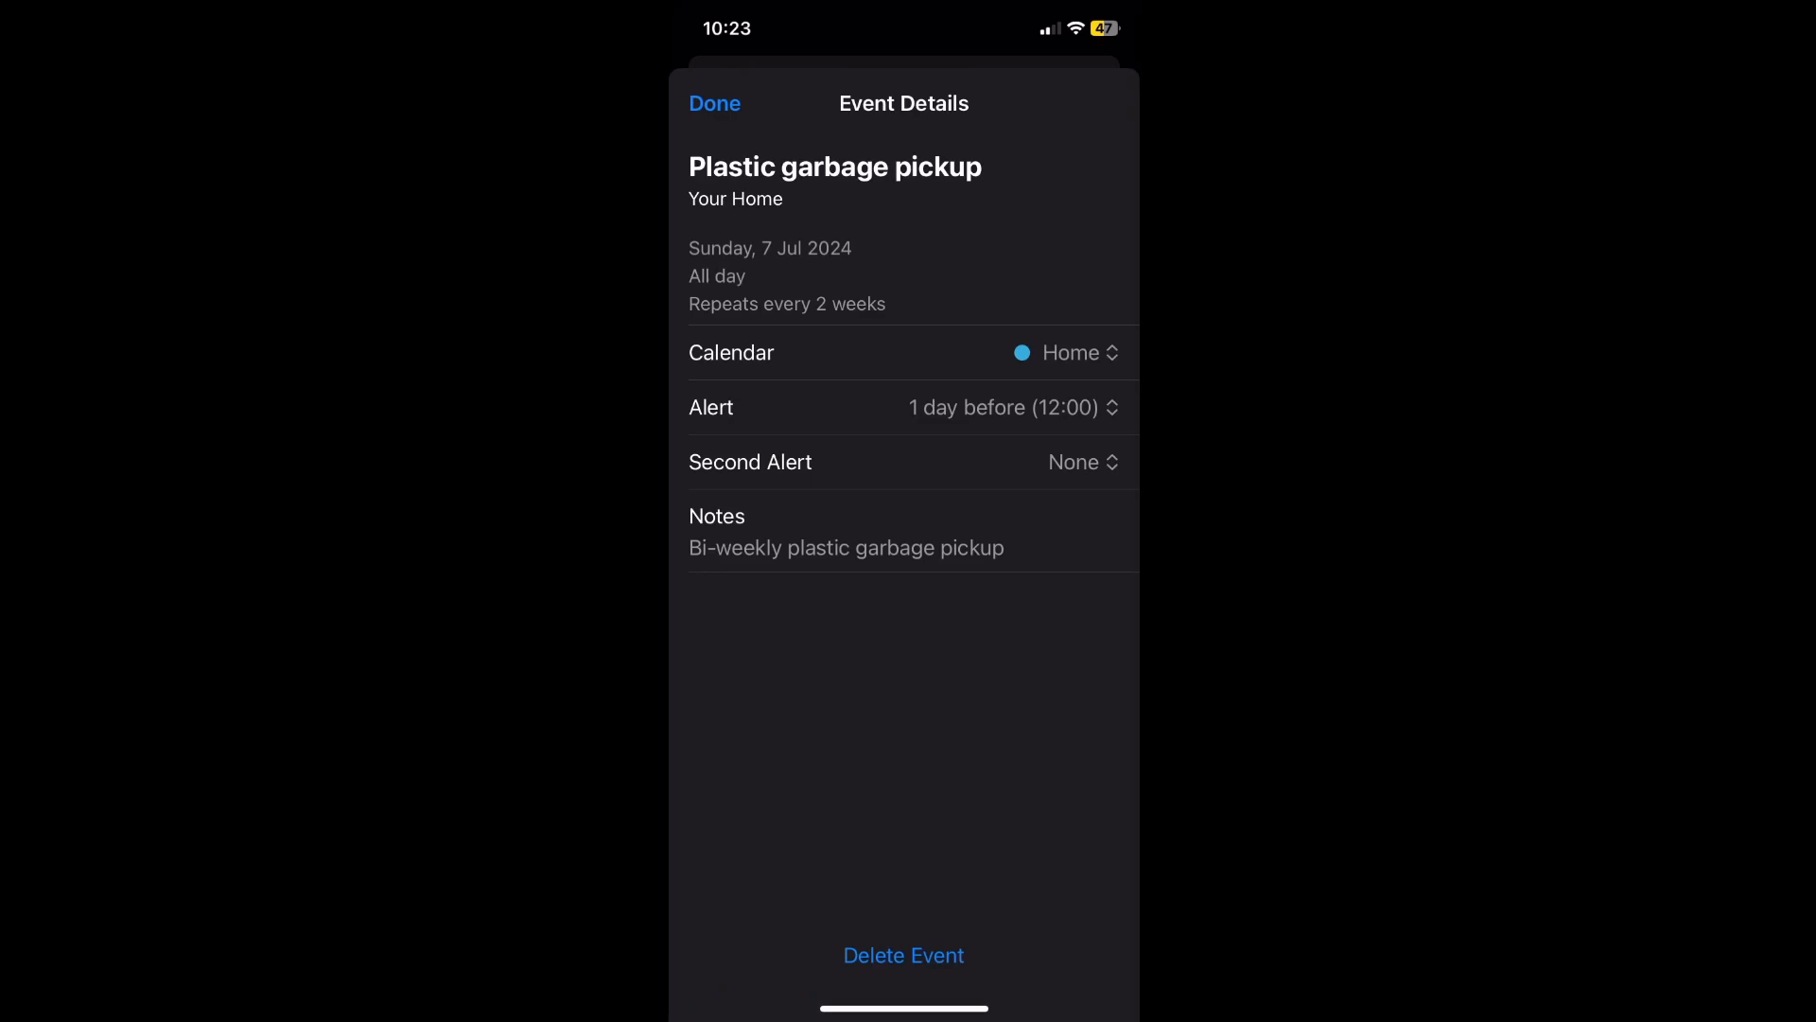
left_click(715, 102)
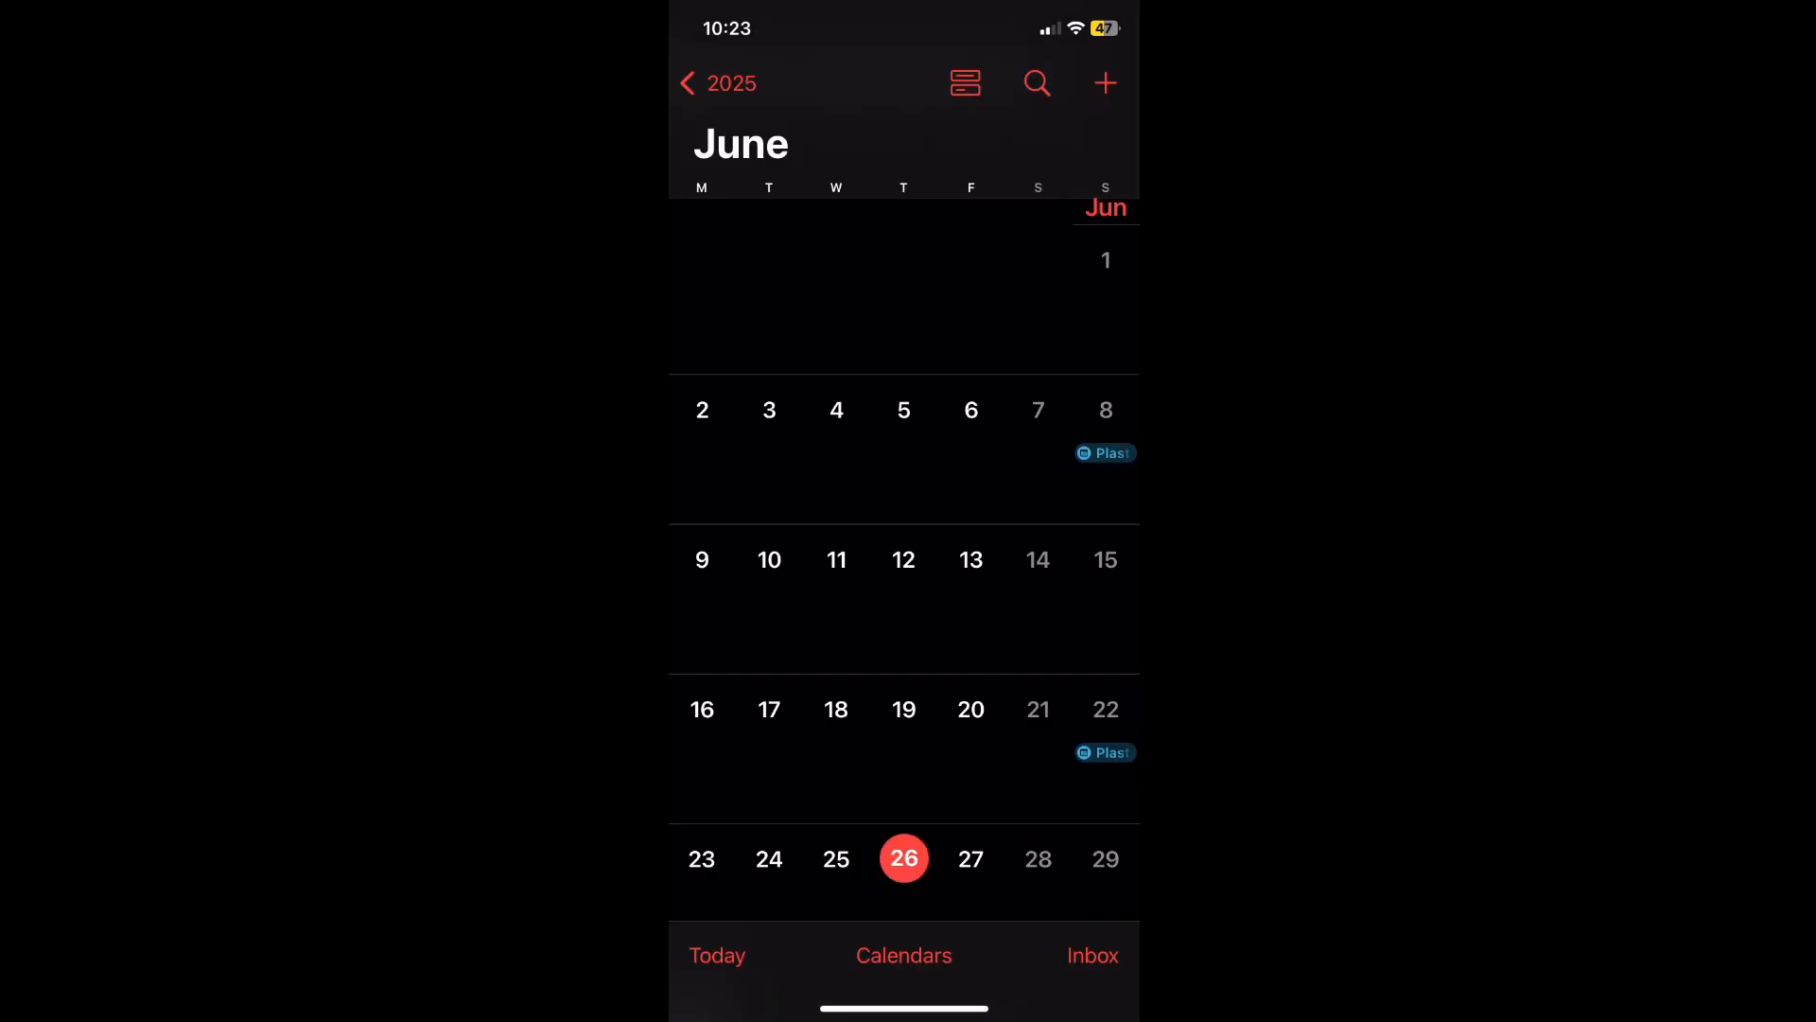